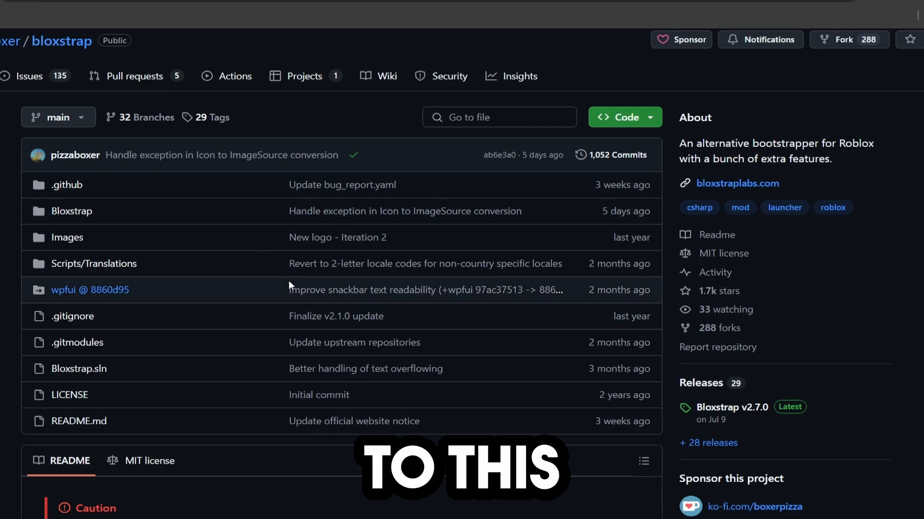
- Reach the Bloxstrap v2.7.0 release page from the GitHub repository
scroll("down", 3)
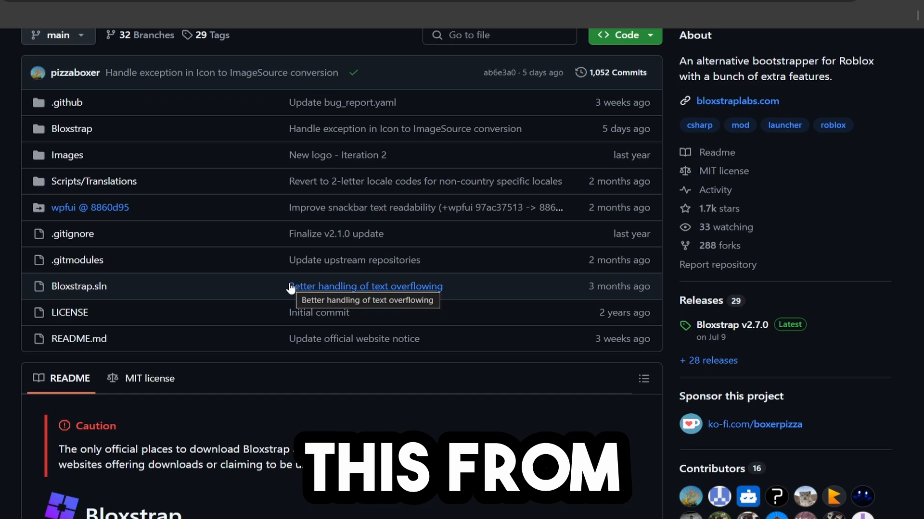
scroll("down", 3)
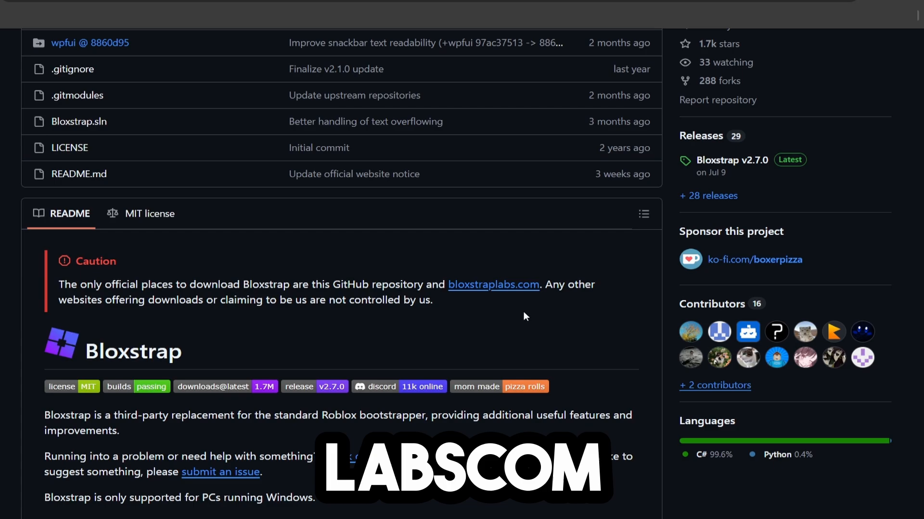
scroll("down", 3)
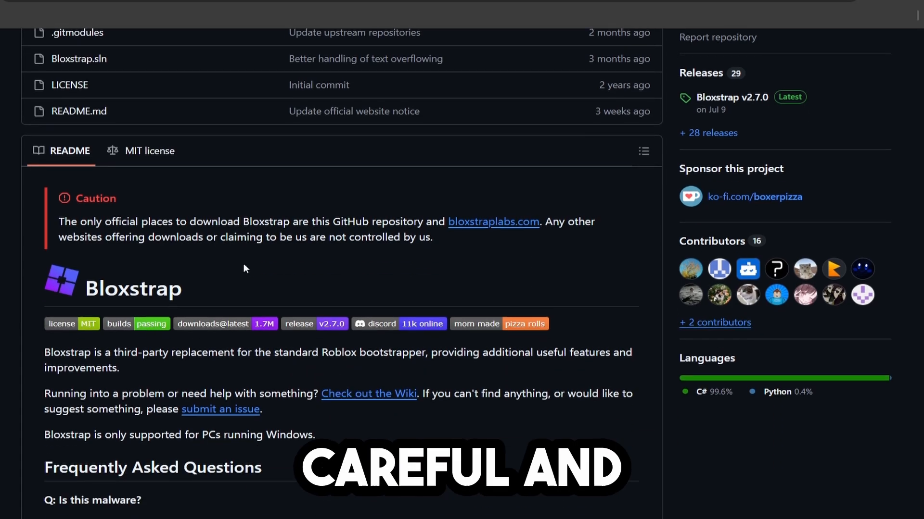
scroll("down", 3)
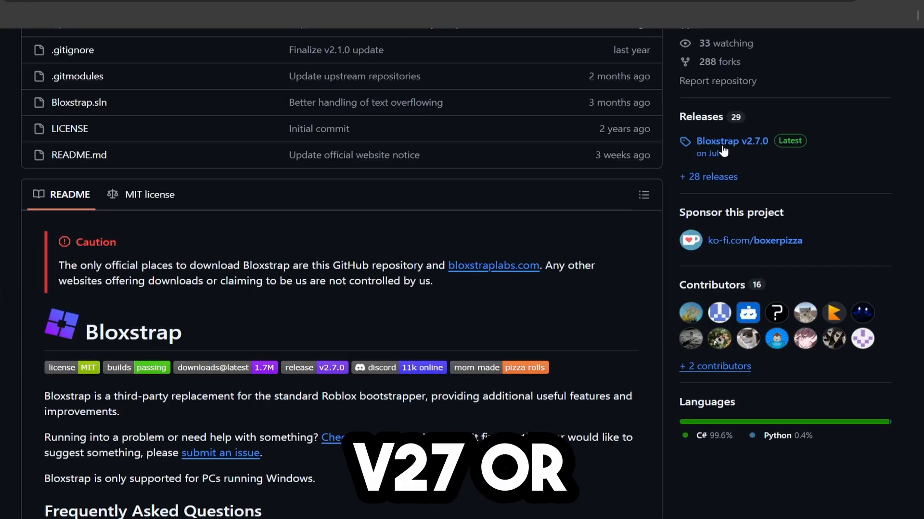
left_click(732, 141)
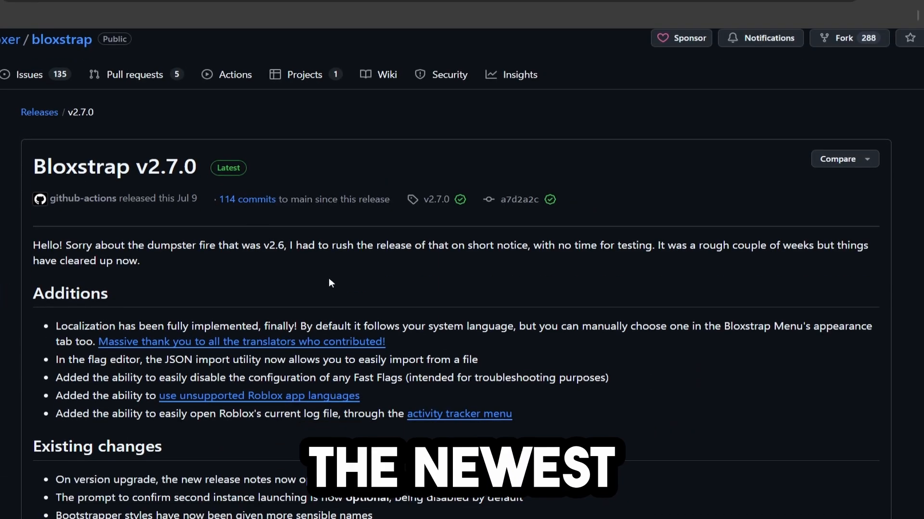
- Download Bloxstrap-v2.7.0.exe from the release's Assets list
scroll("down", 3)
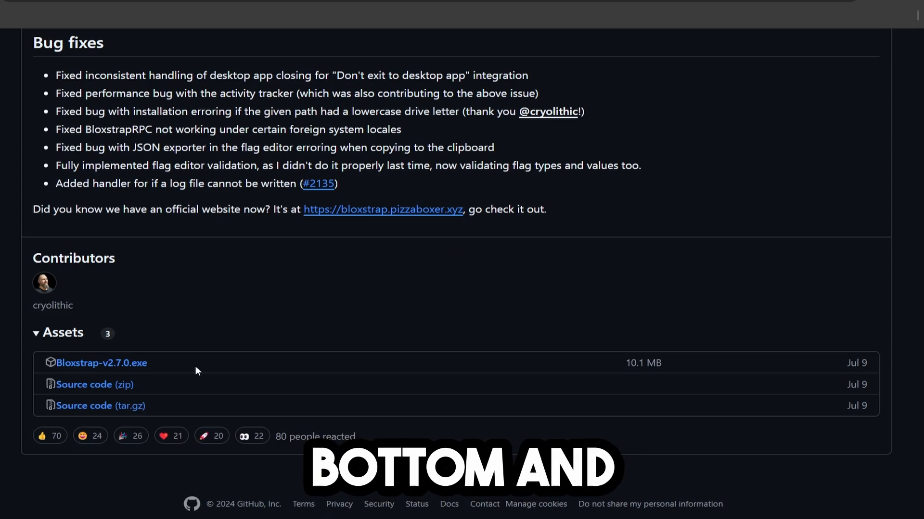
mouse_move(101, 362)
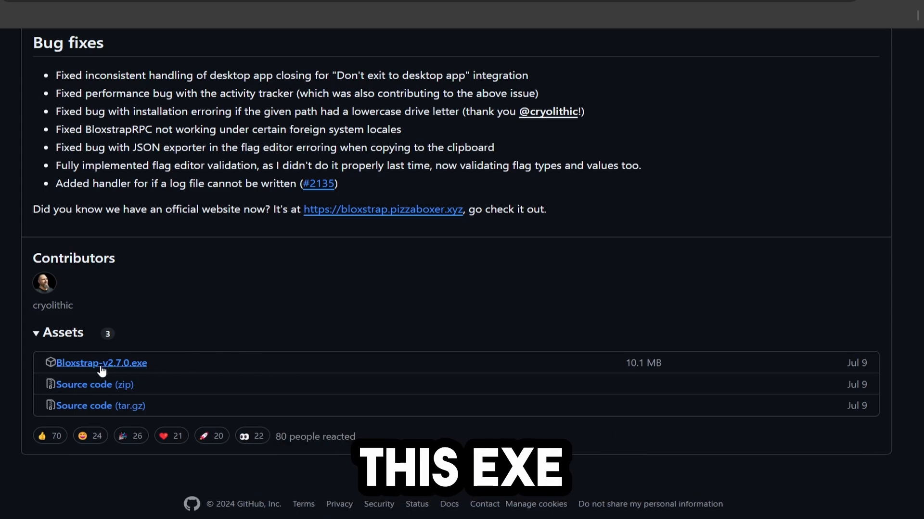
left_click(101, 362)
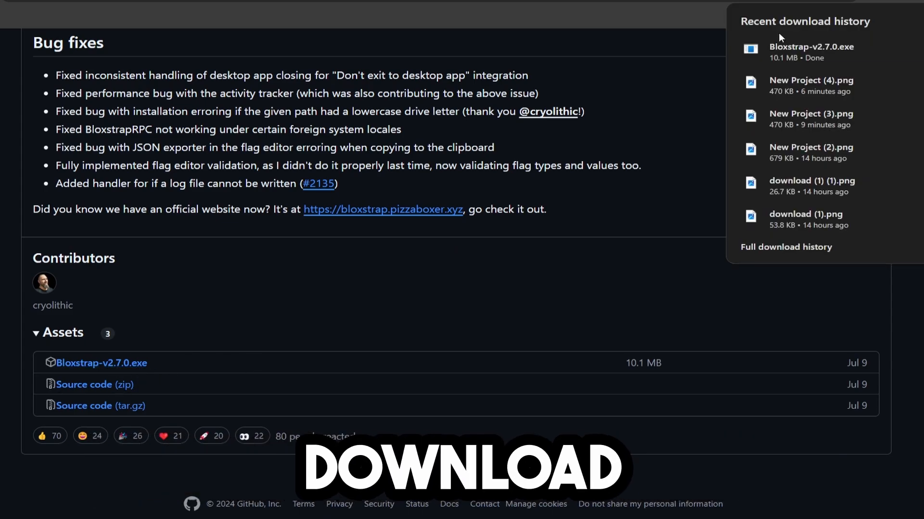
- Run the downloaded Bloxstrap-v2.7.0.exe from the browser's recent downloads
left_click(810, 46)
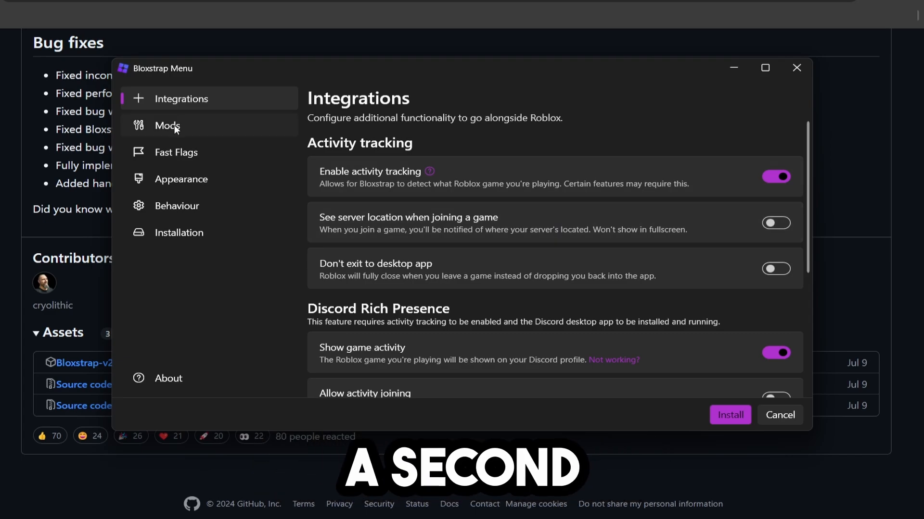
- In Mods, keep the old death sound on and choose a classic mouse cursor
left_click(166, 126)
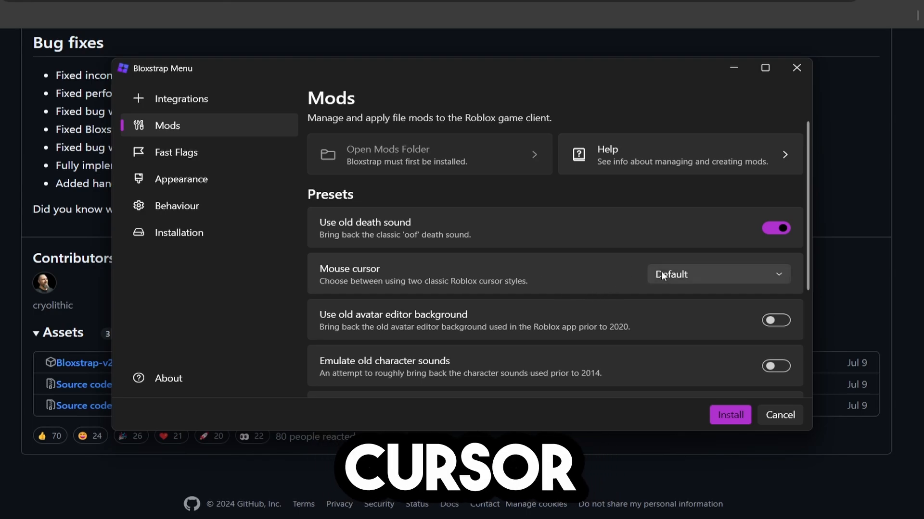
left_click(717, 274)
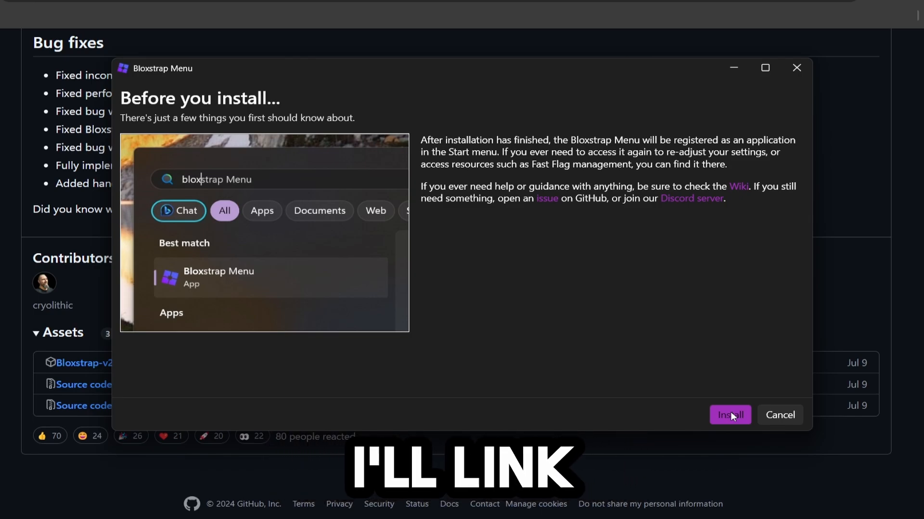
- Confirm Install on the Before you install screen so Roblox launches to its home page
left_click(729, 414)
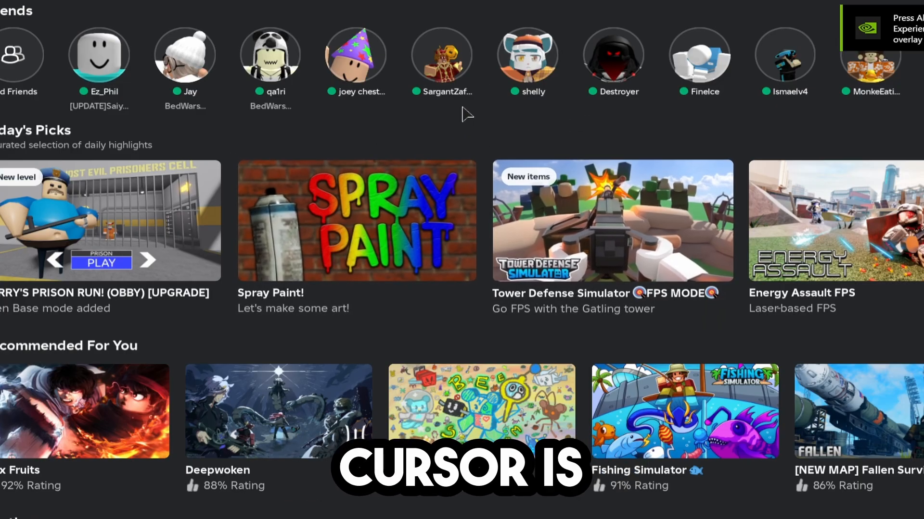
- Reopen the Bloxstrap Menu and show its Fast Flags settings down to the Fast Flag Editor
scroll("down", 3)
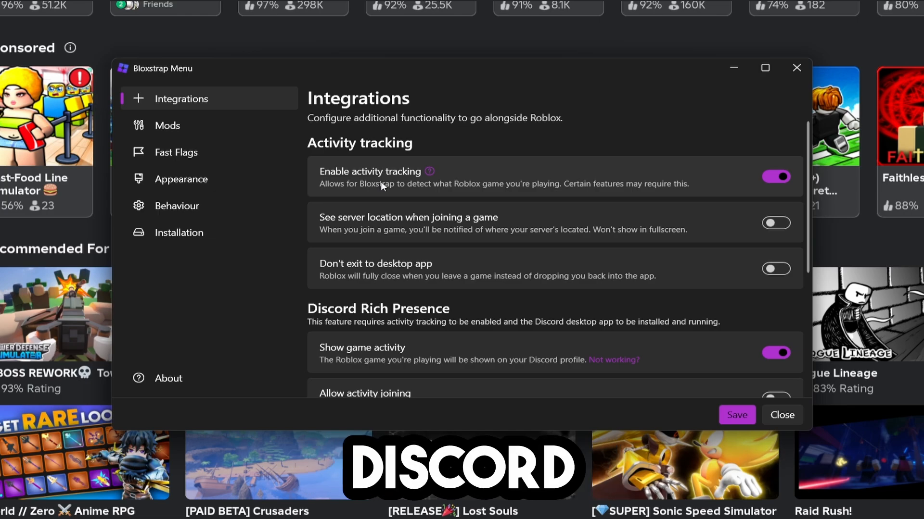
left_click(176, 152)
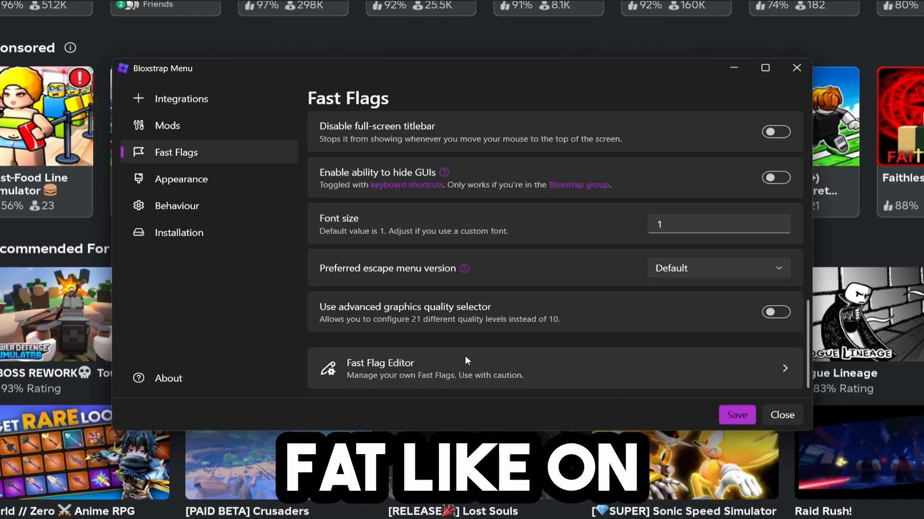
mouse_move(662, 412)
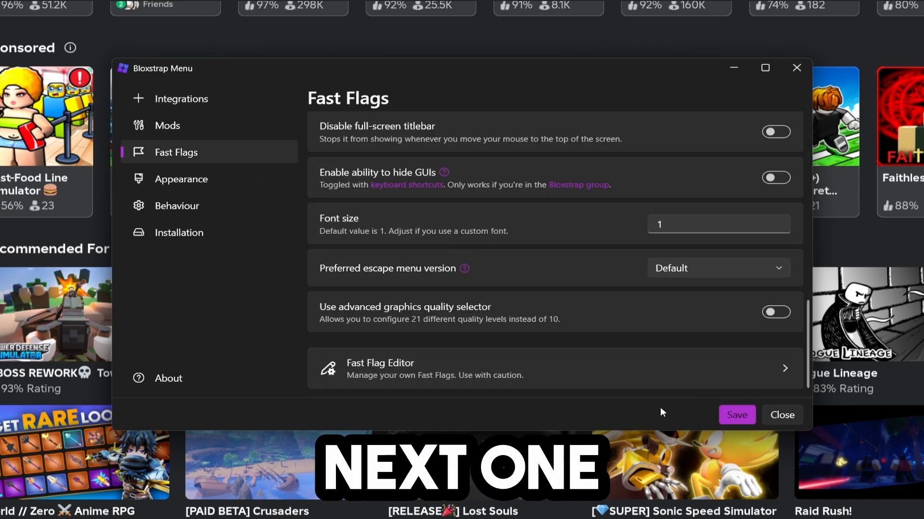